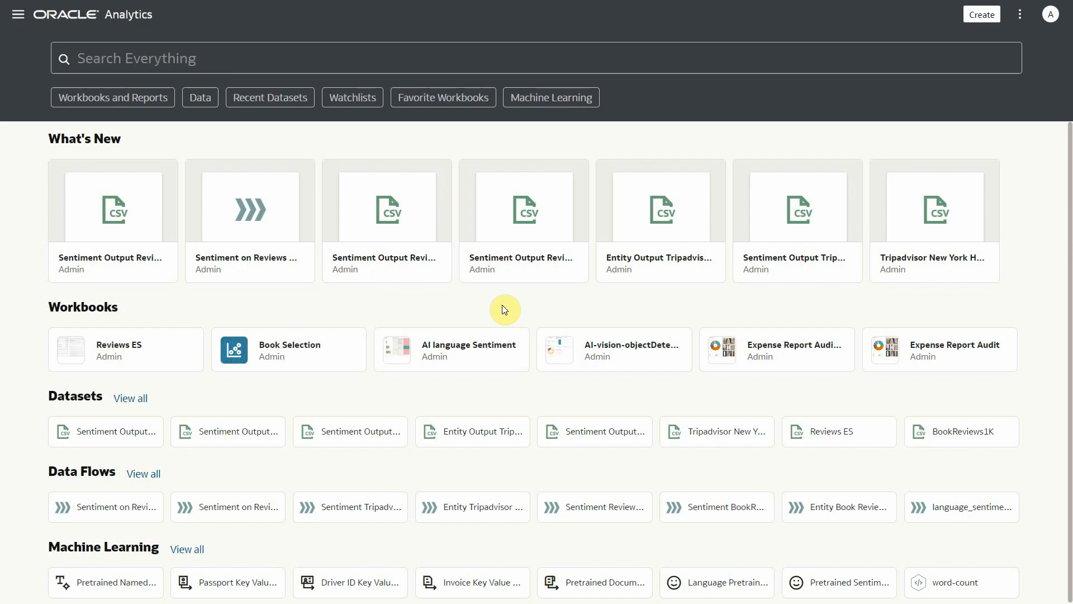
mouse_move(797, 135)
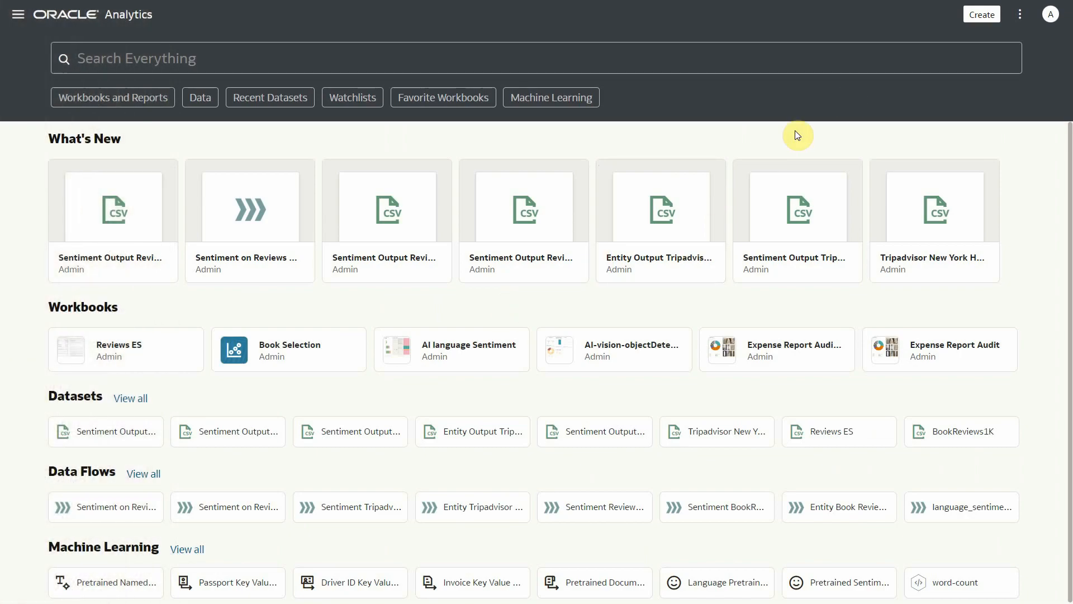
List the pretrained OCI Document Understanding models from the OACdeploy compartment for registration.
click(1021, 13)
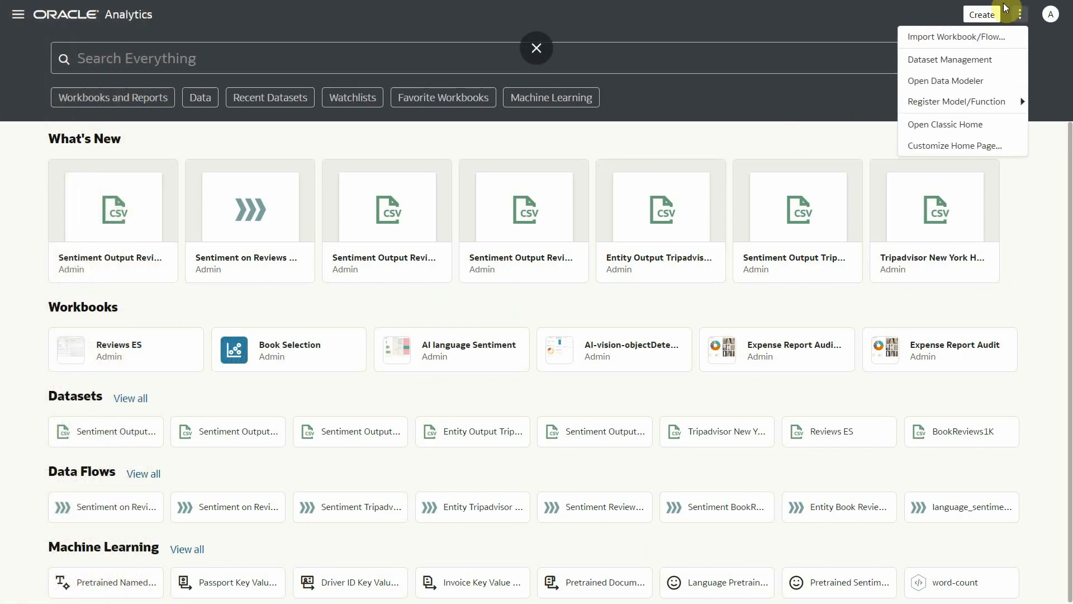
mouse_move(957, 101)
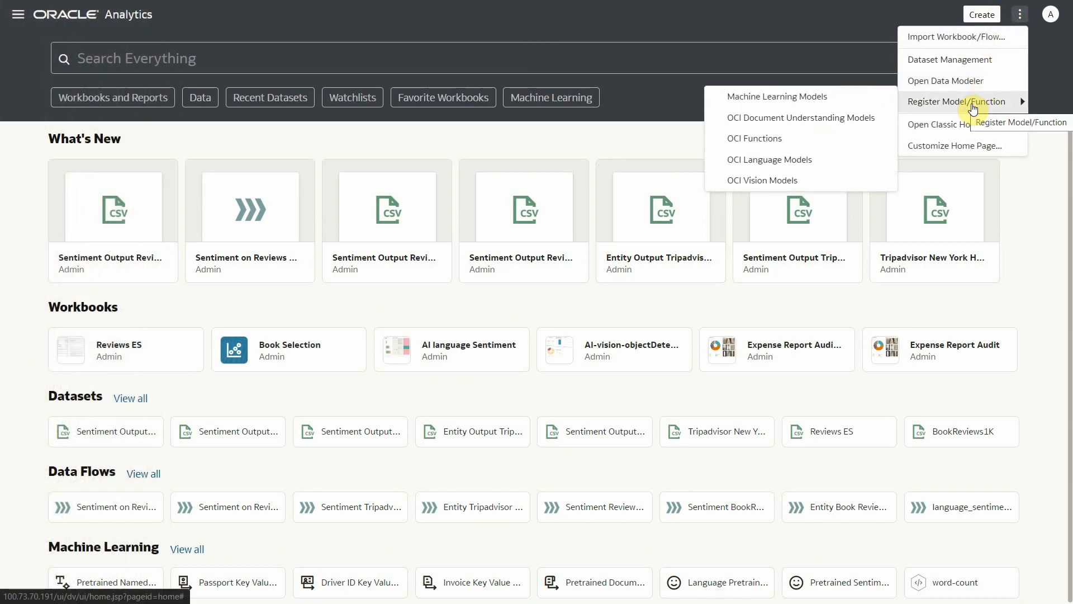
mouse_move(801, 117)
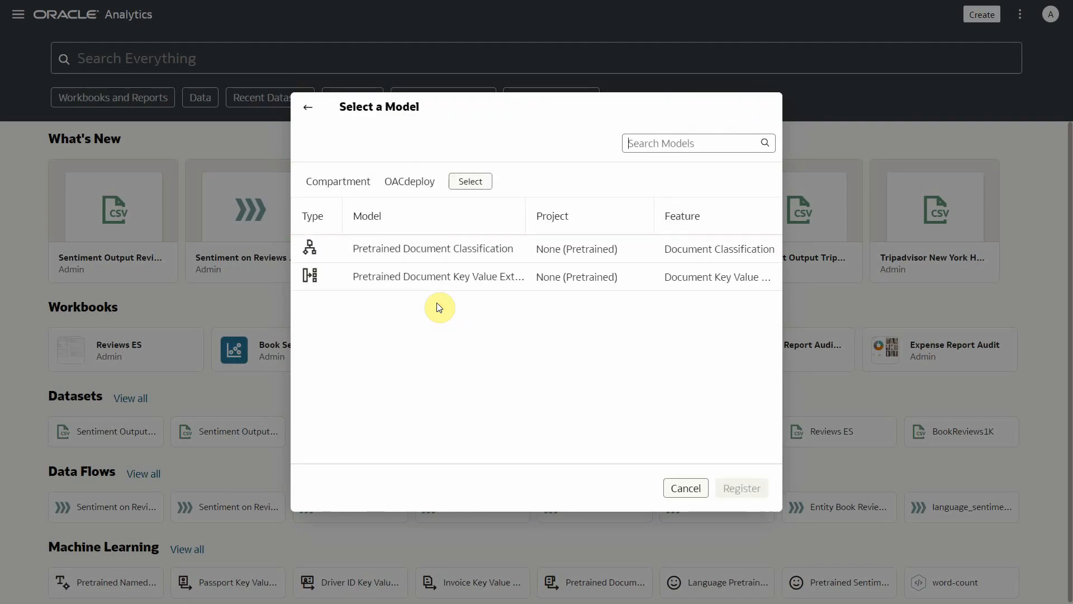
click(470, 181)
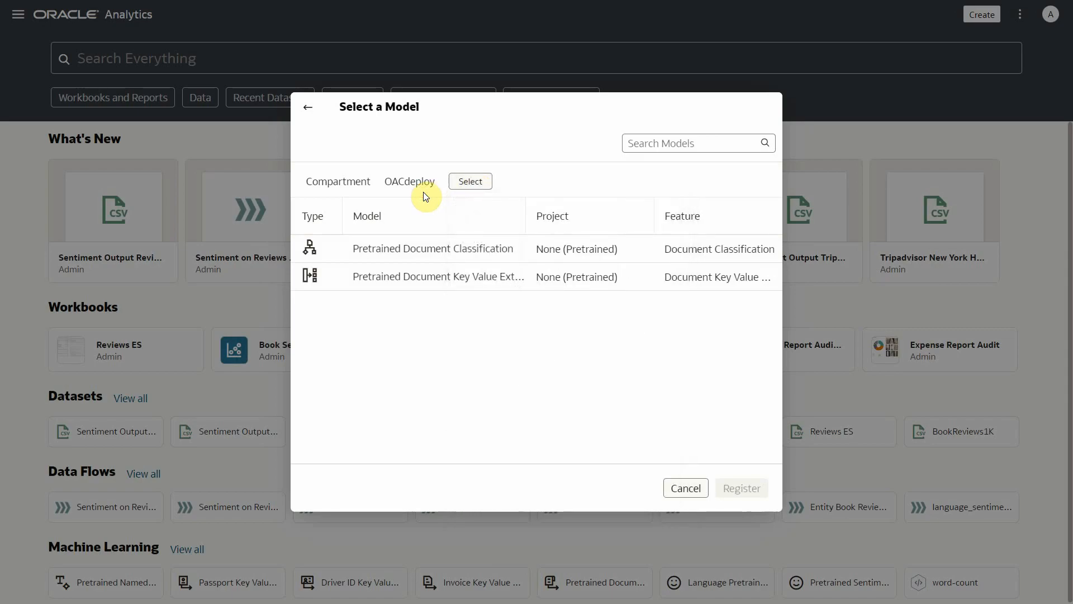
mouse_move(434, 331)
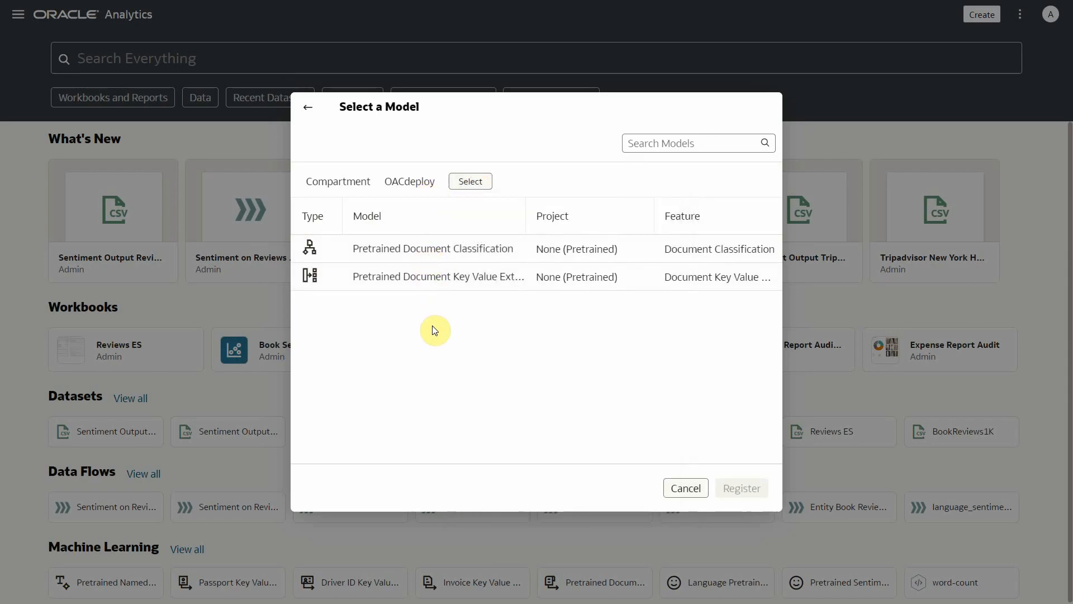
Select Pretrained Document Classification and keep document_ai_testing as its staging bucket.
click(433, 248)
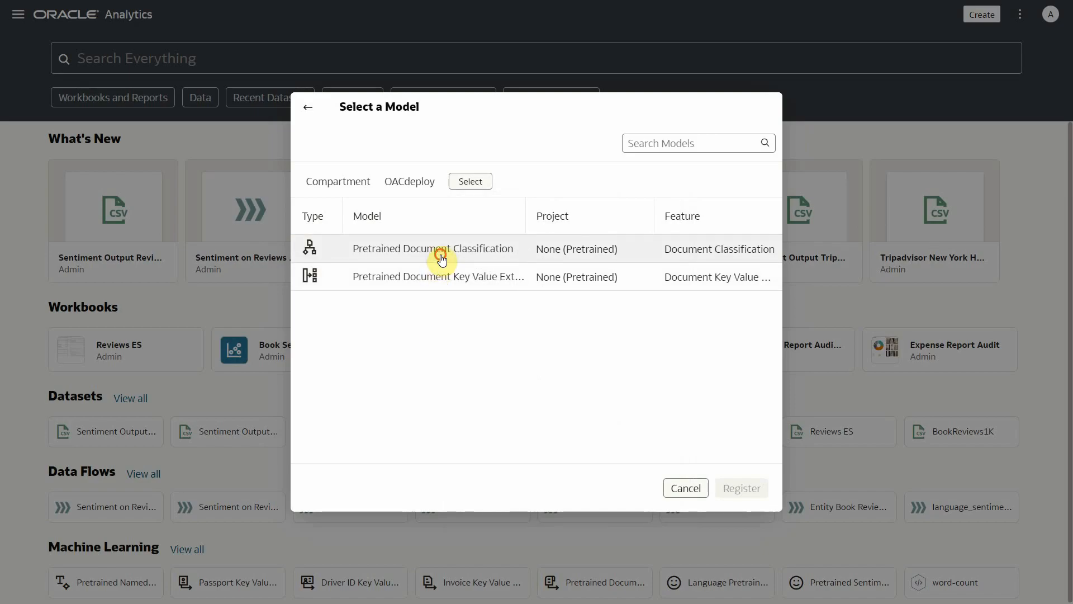
click(432, 248)
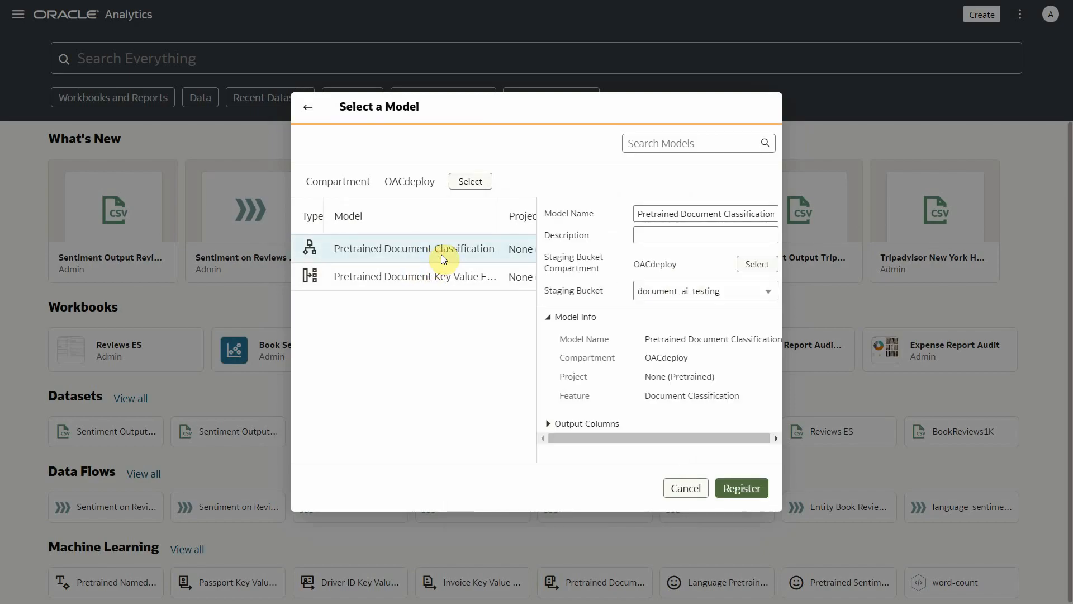
mouse_move(524, 254)
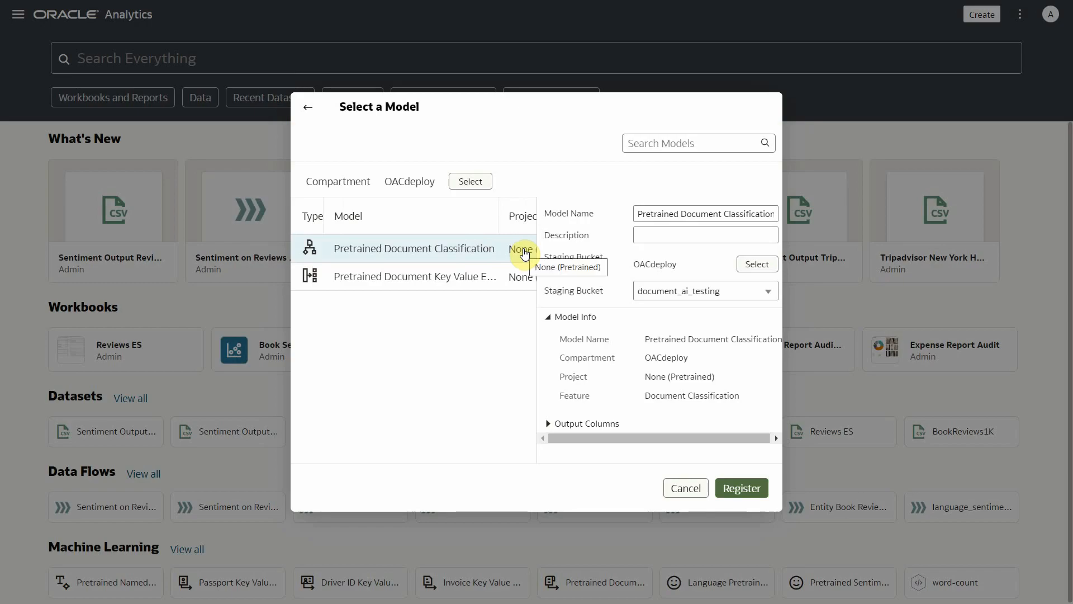
click(756, 263)
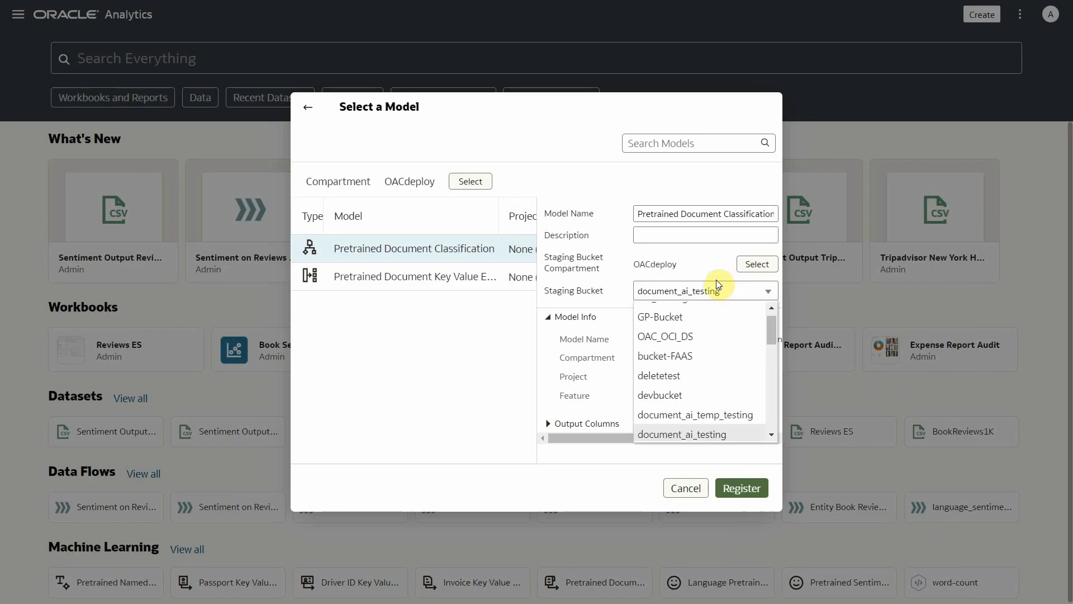
click(680, 433)
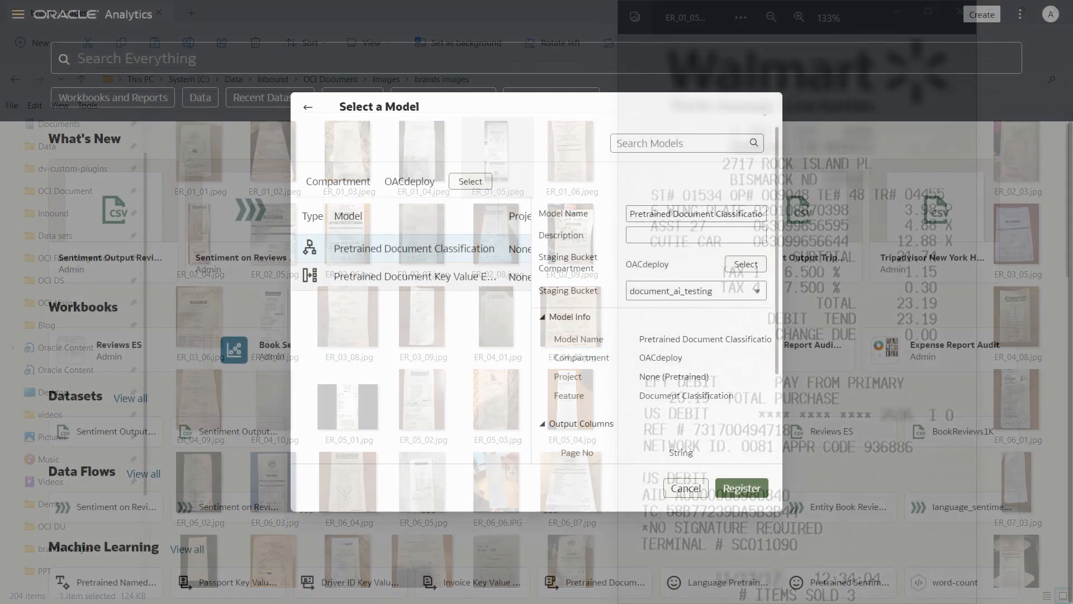
Register Pretrained Document Key Value Extraction for Receipt documents as 'Receipt Key Value Extraction'.
click(414, 277)
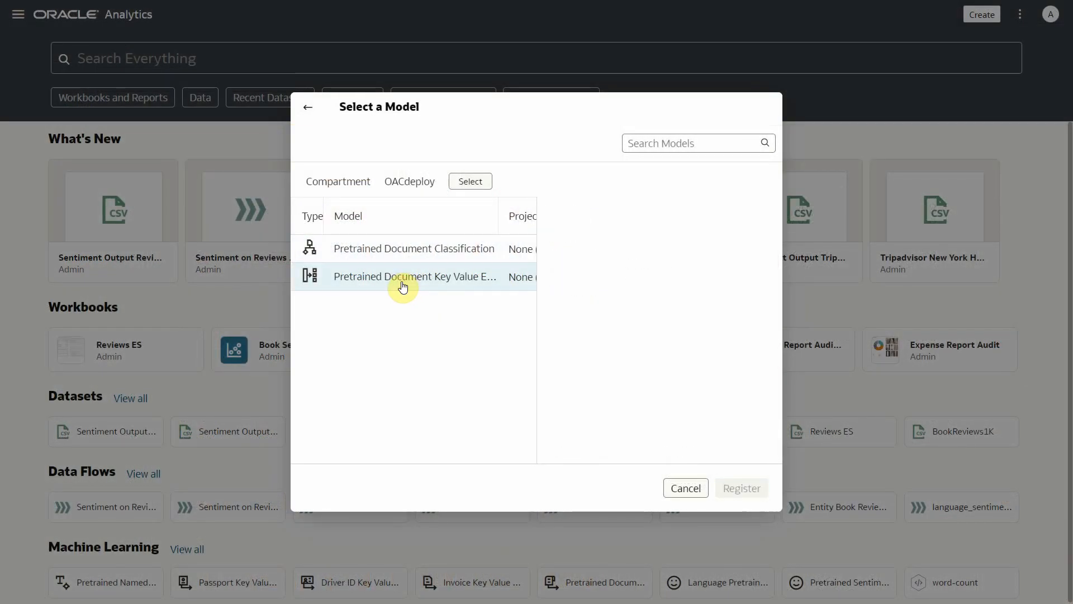
click(413, 277)
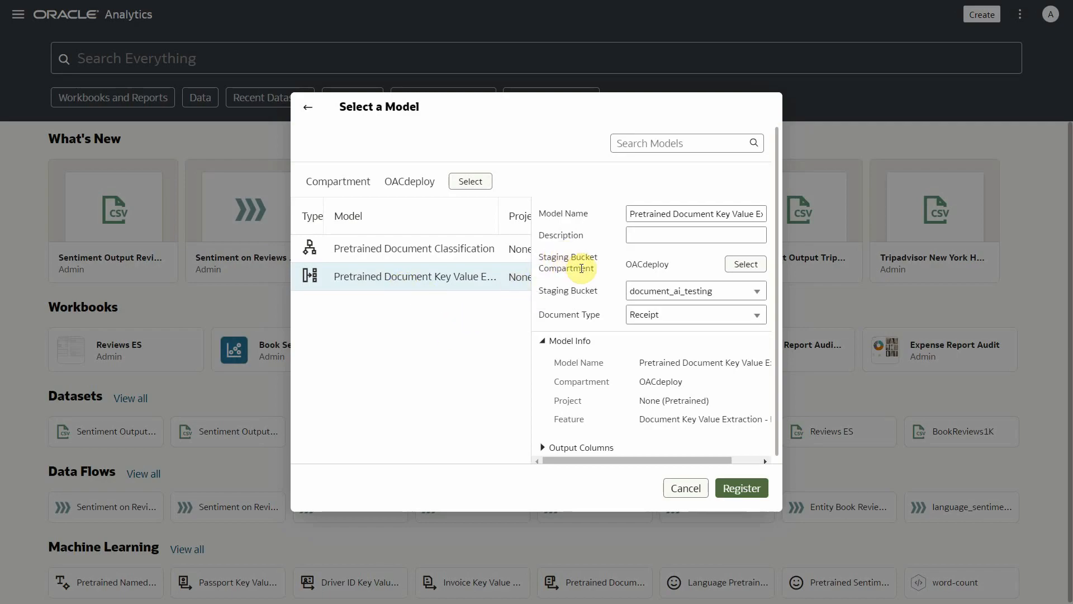
mouse_move(745, 330)
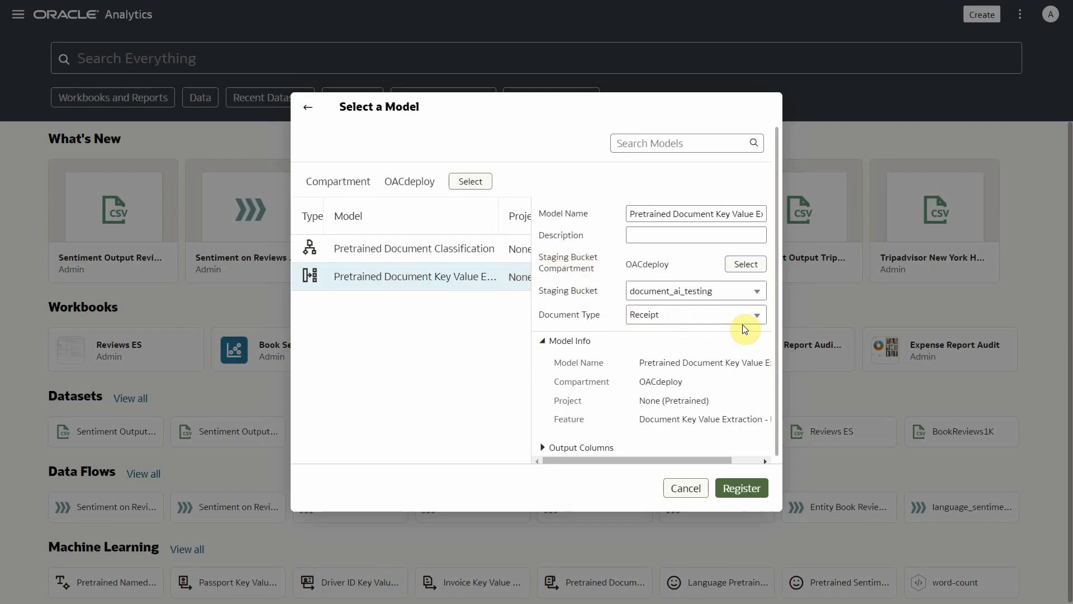
click(695, 314)
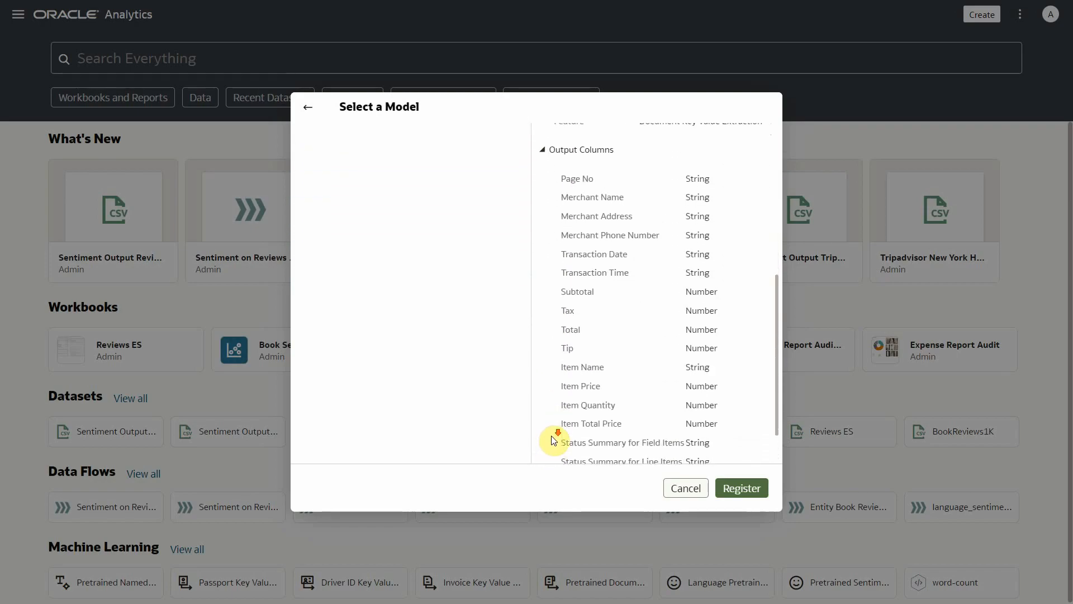
click(414, 233)
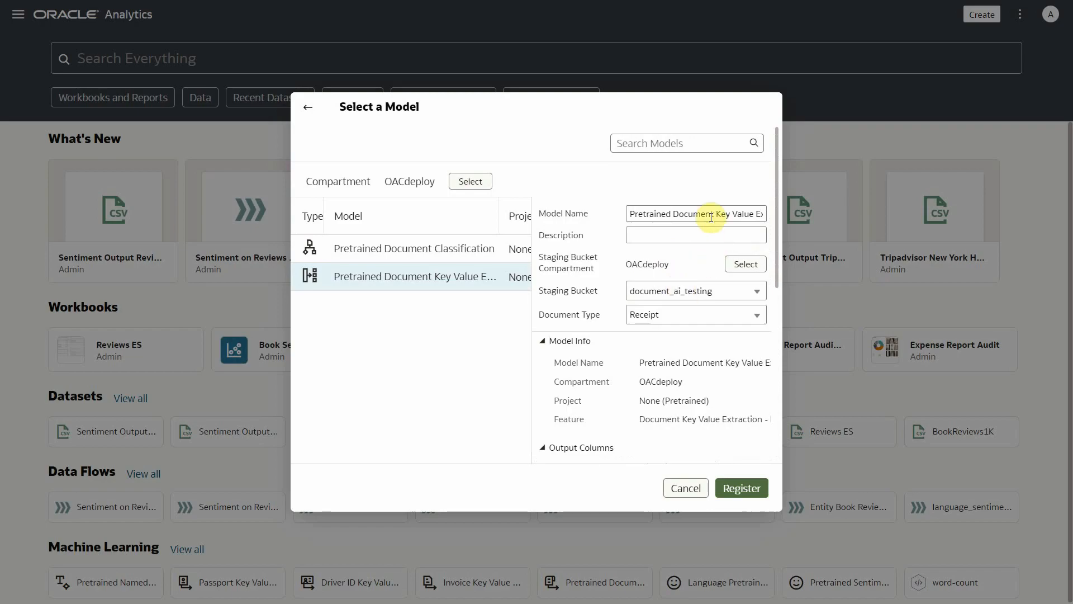
text(Receipt Key Value Extraction)
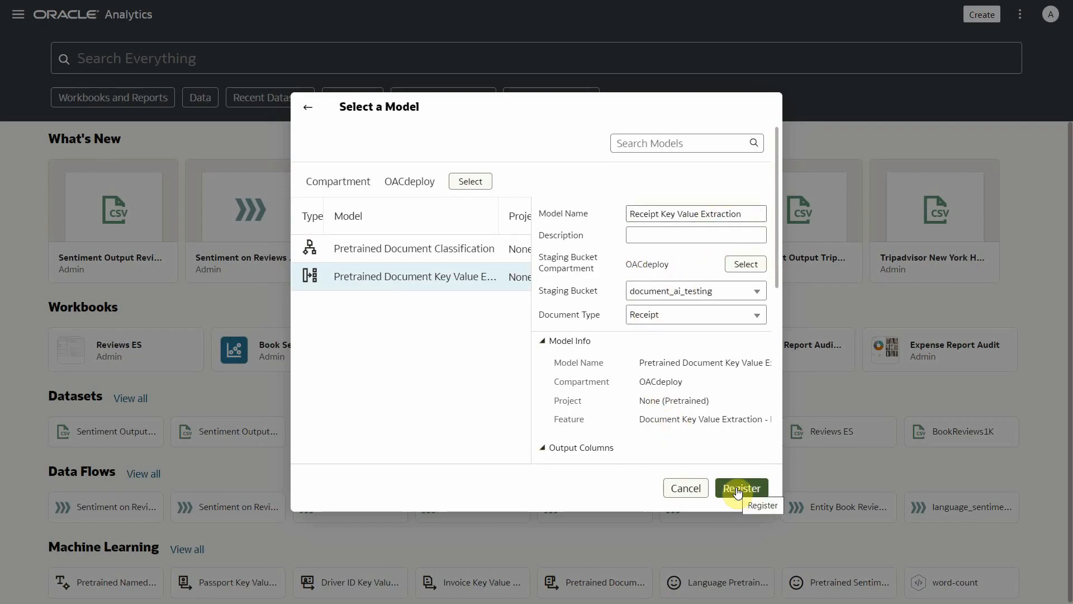
click(741, 488)
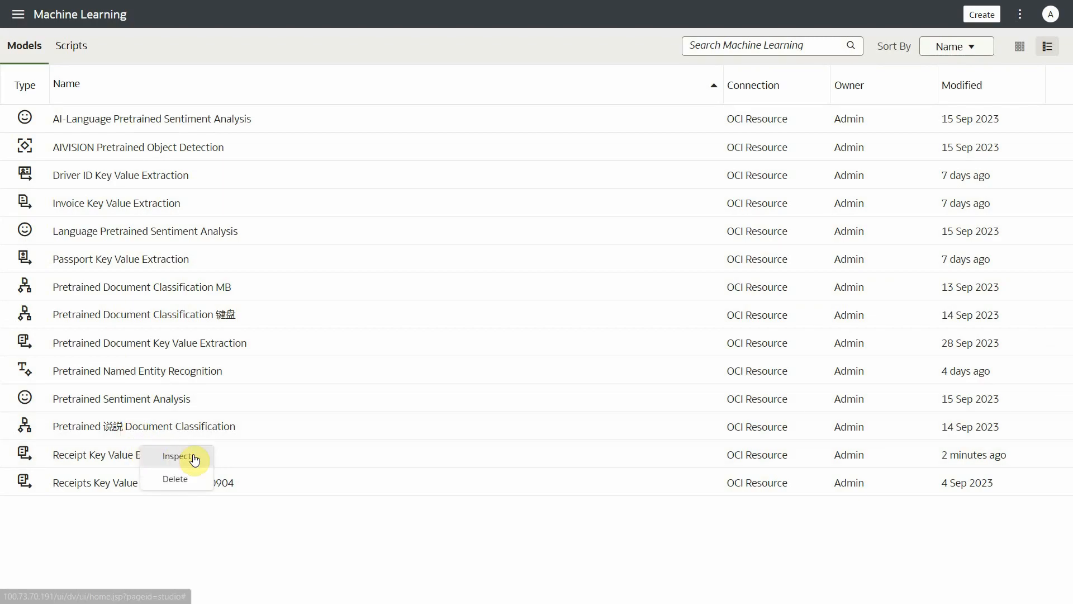
Review Receipt Key Value Extraction's output columns and document_ai_testing staging bucket, then close it.
click(180, 456)
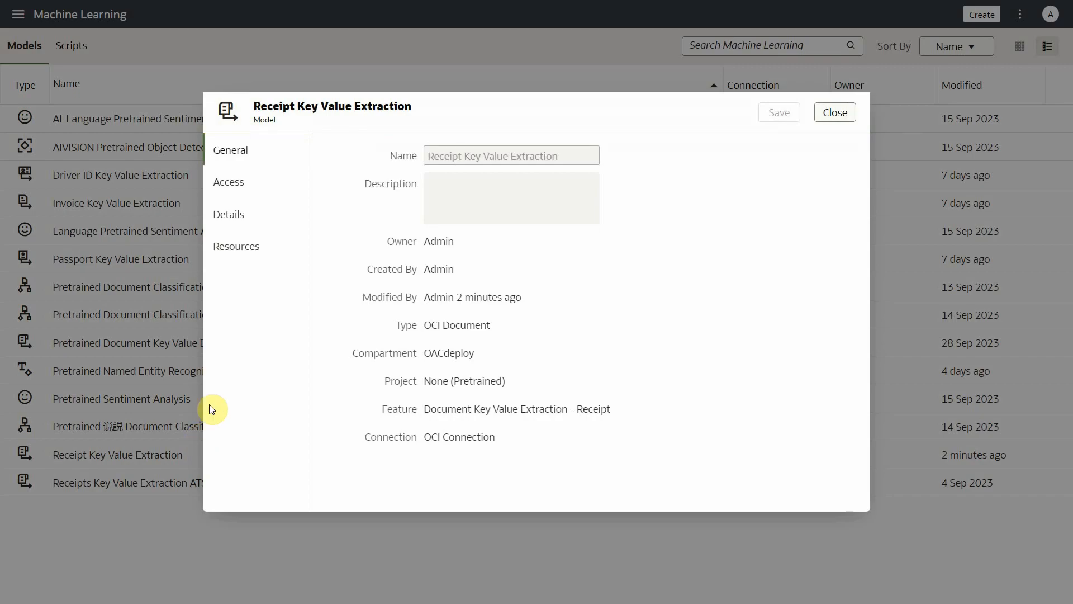
click(229, 214)
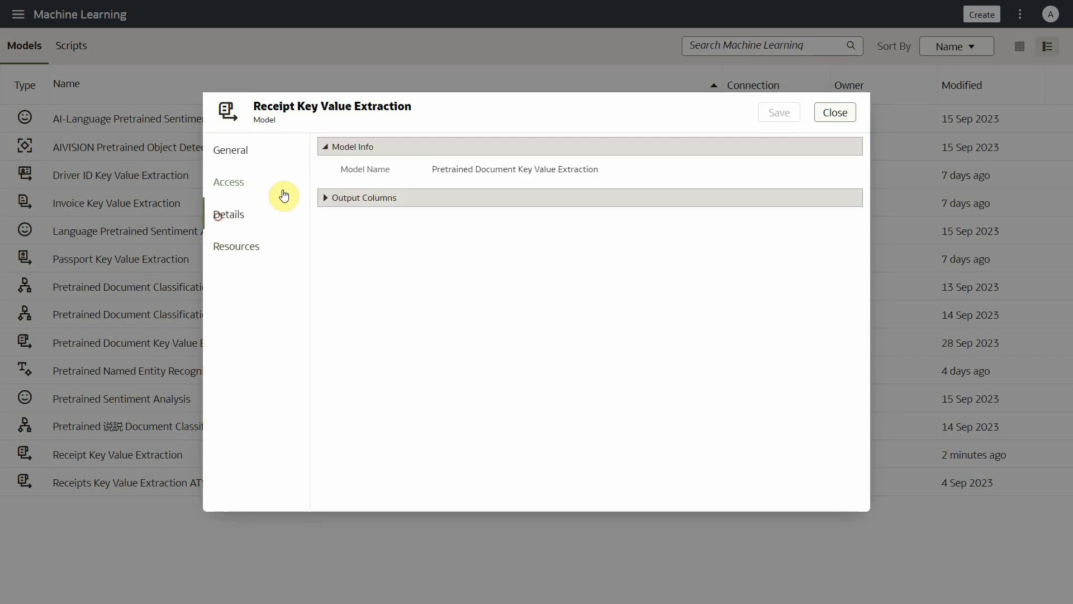
click(362, 197)
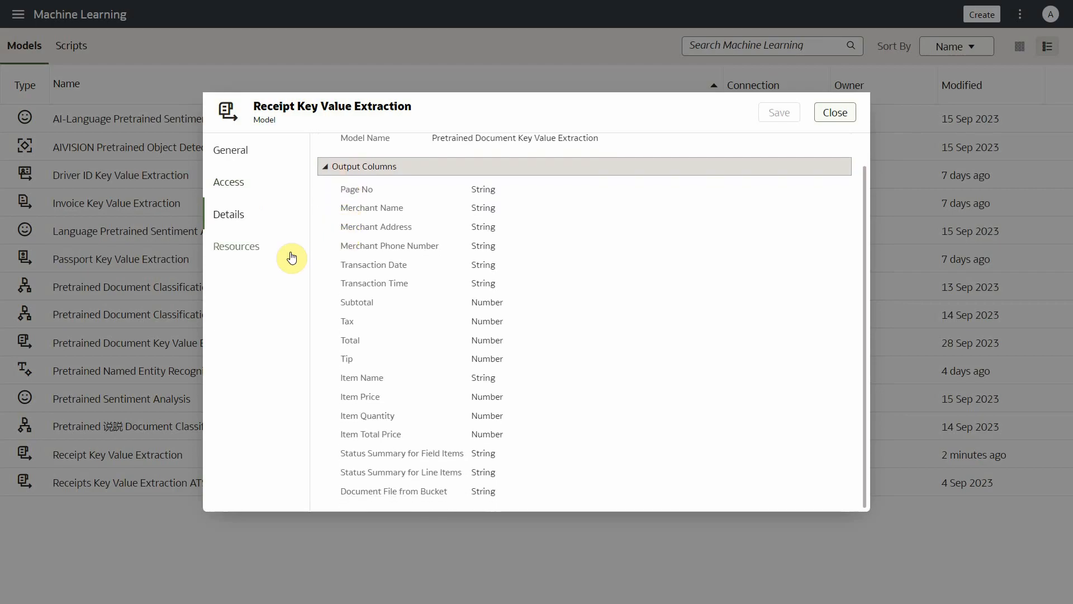
click(236, 246)
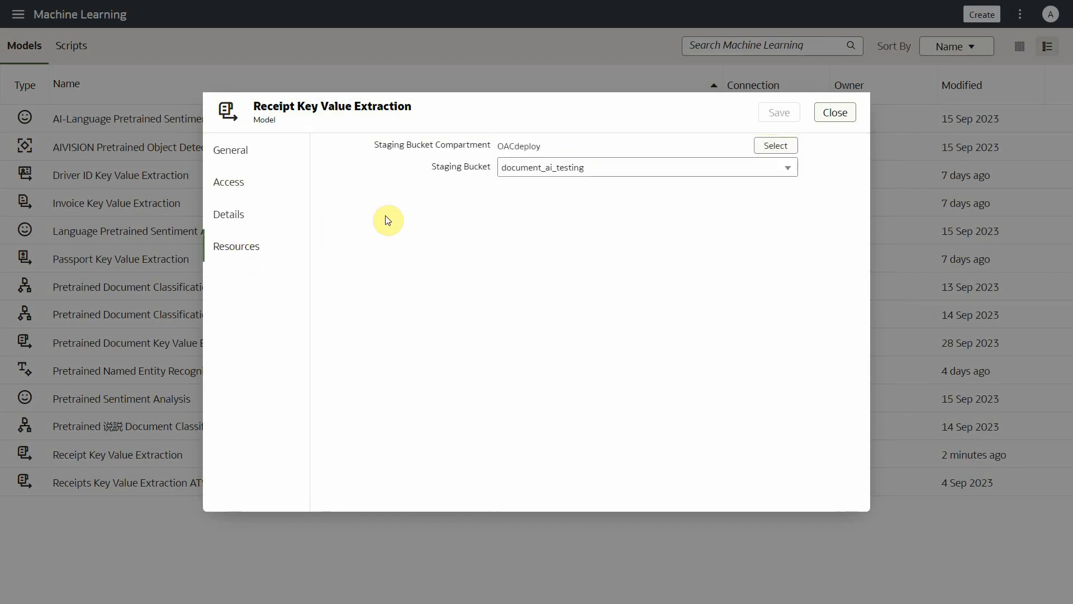
click(774, 146)
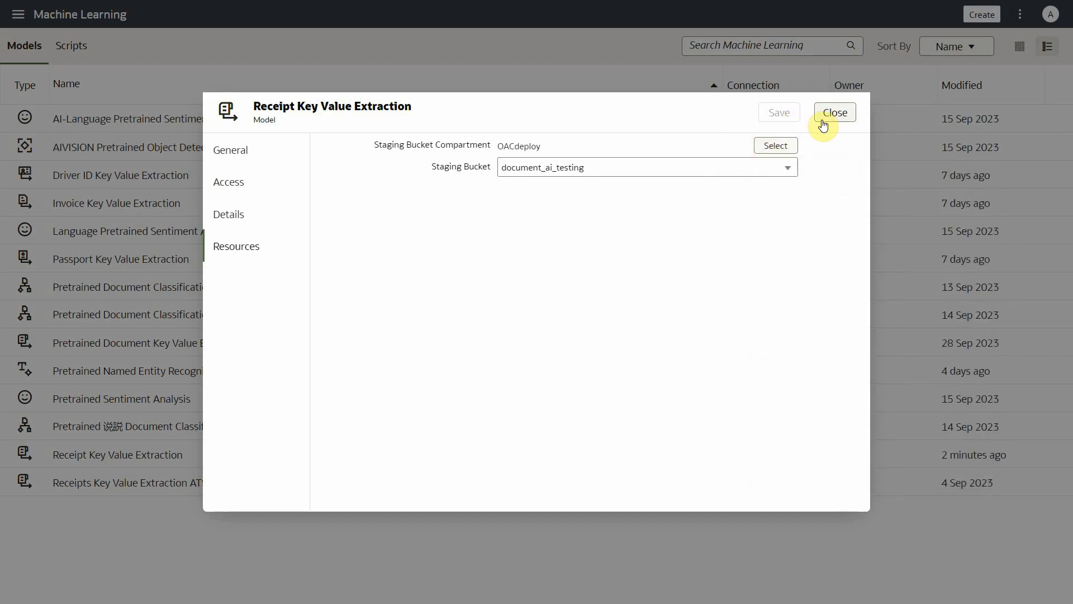
click(833, 112)
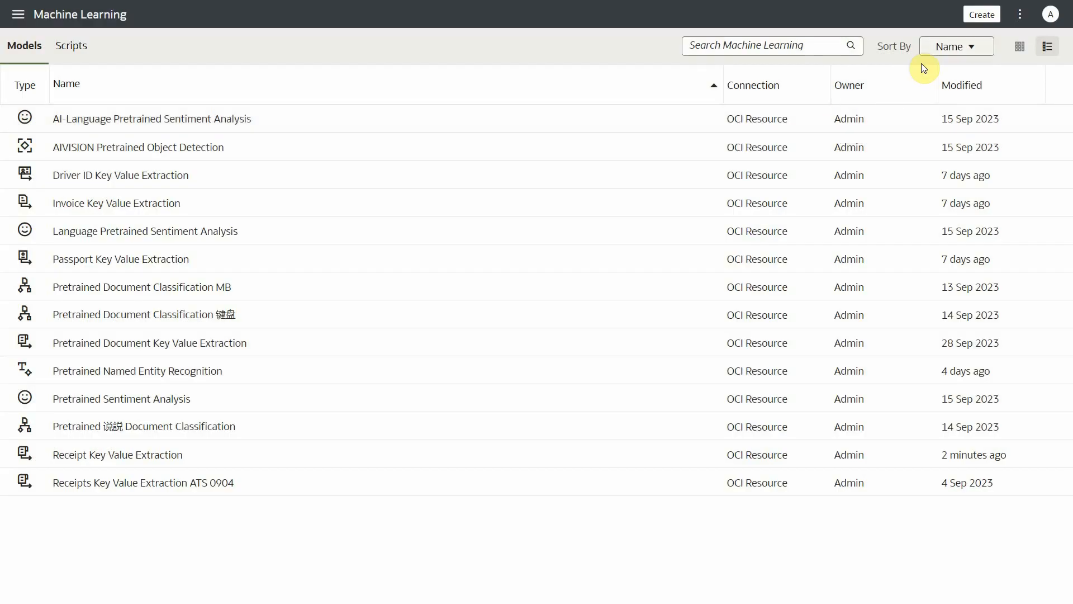
Create a data flow on the Image Receipts dataset and add an Apply AI Model step.
click(981, 14)
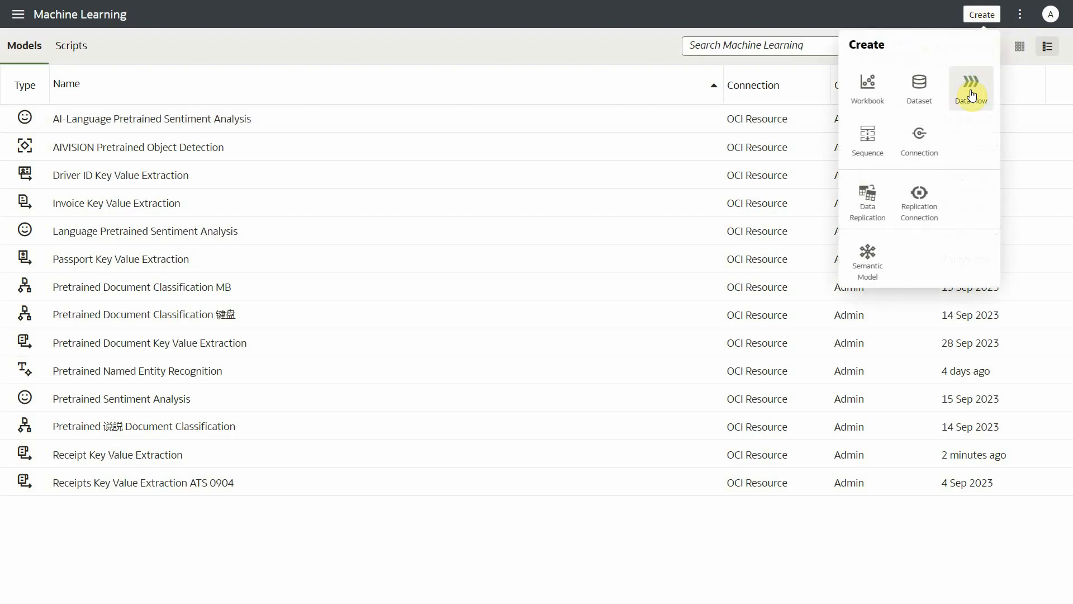
click(970, 88)
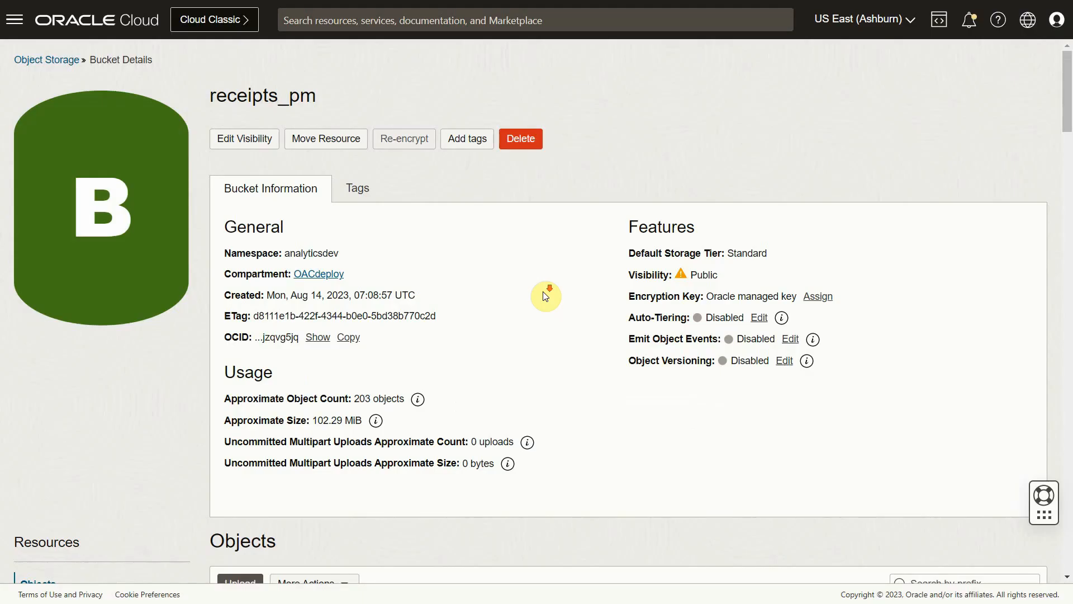
scroll(down, 3)
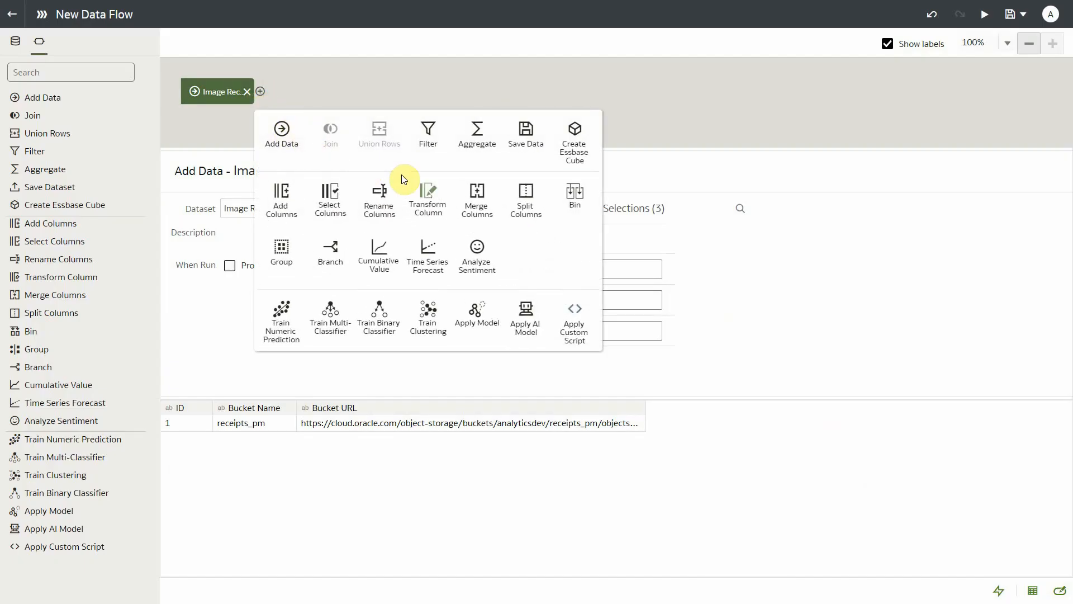
click(525, 317)
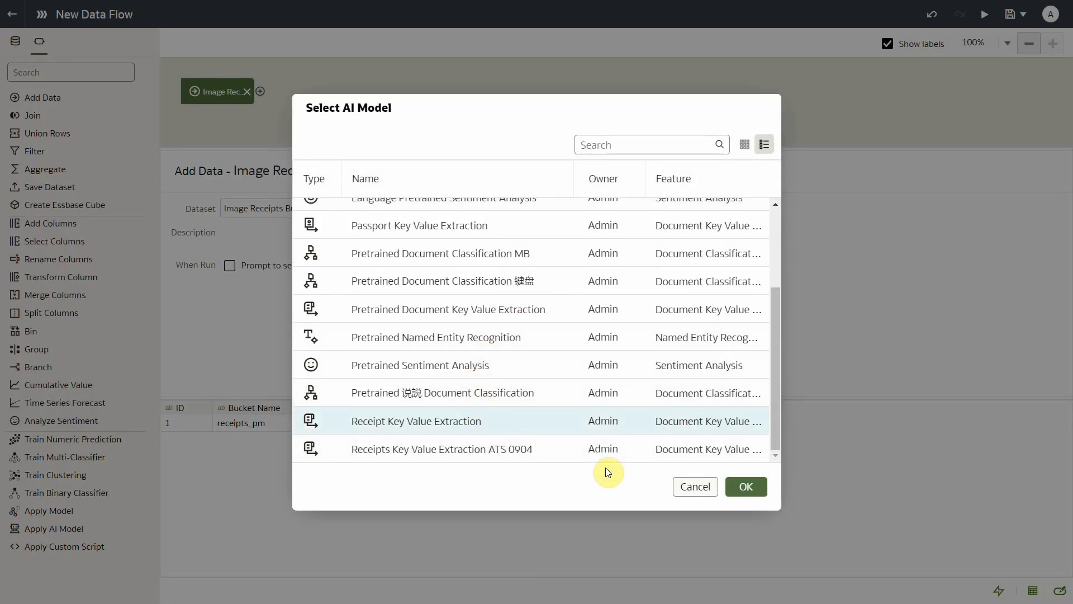
Apply Receipt Key Value Extraction and scroll through its outputs to the Parameters.
click(744, 486)
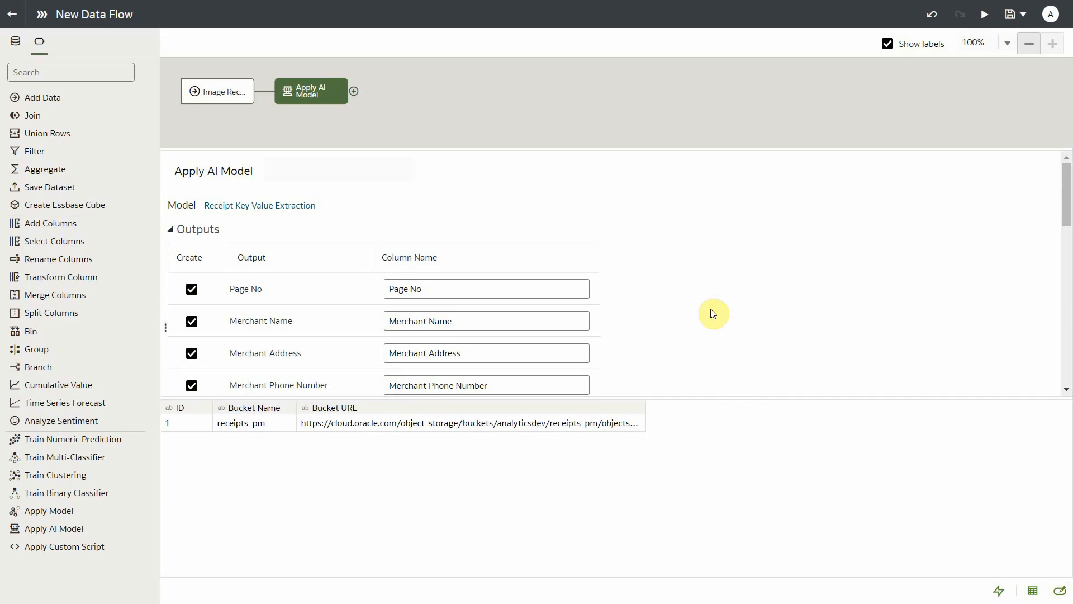
scroll(down, 3)
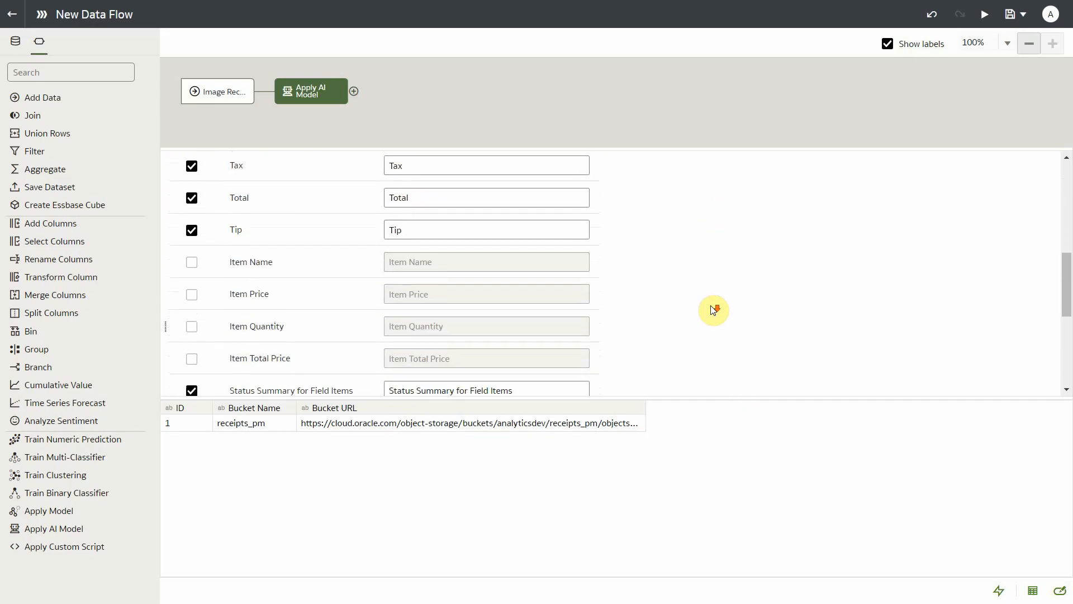
scroll(down, 3)
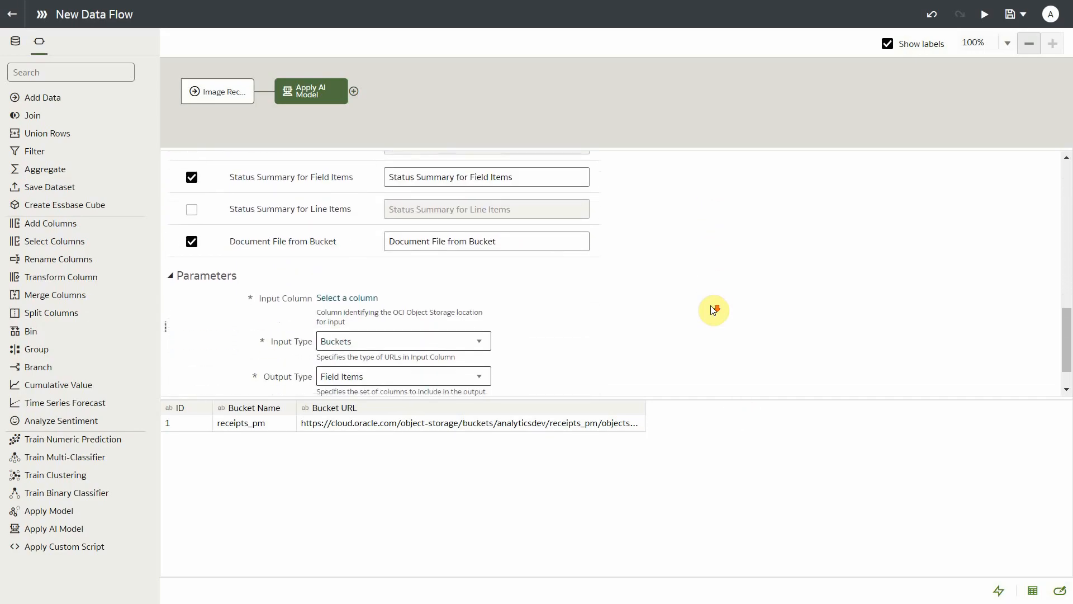
scroll(down, 3)
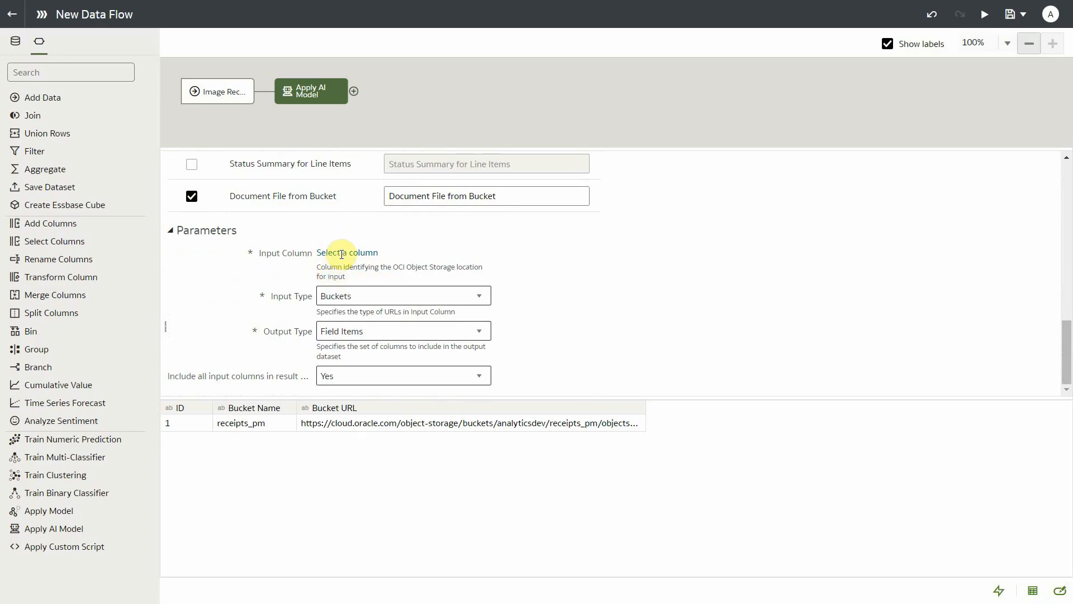
Use the Bucket URL column as the model input, with Buckets as input type.
click(347, 253)
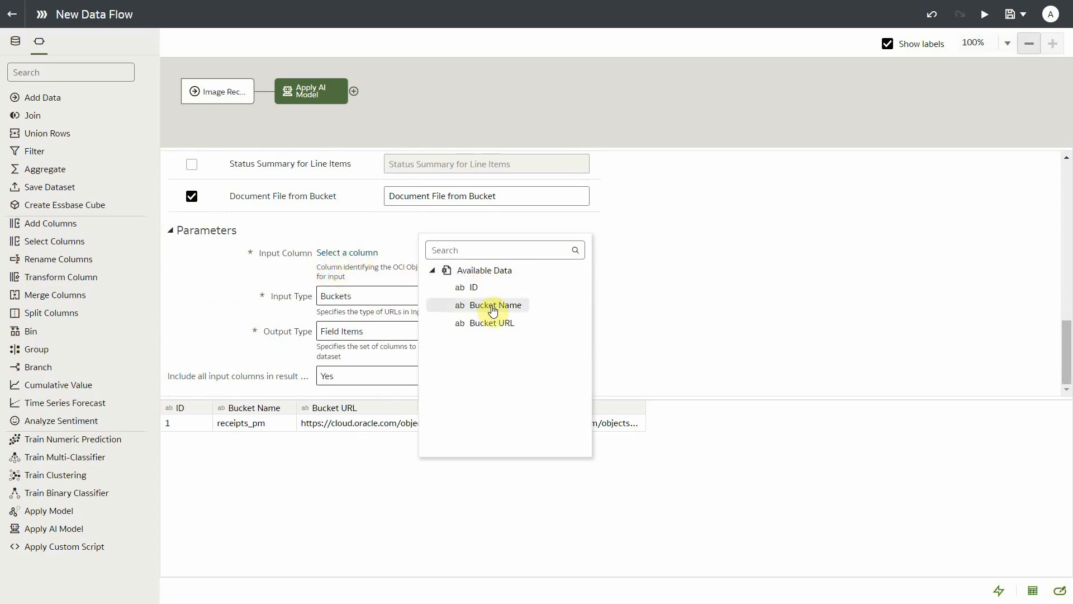
click(492, 323)
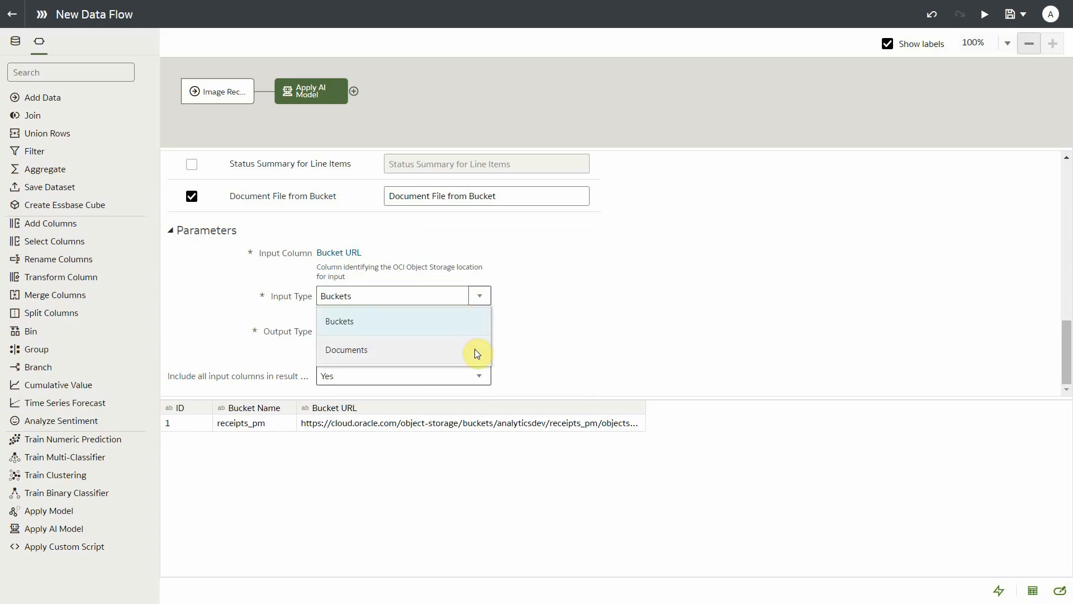
mouse_move(475, 329)
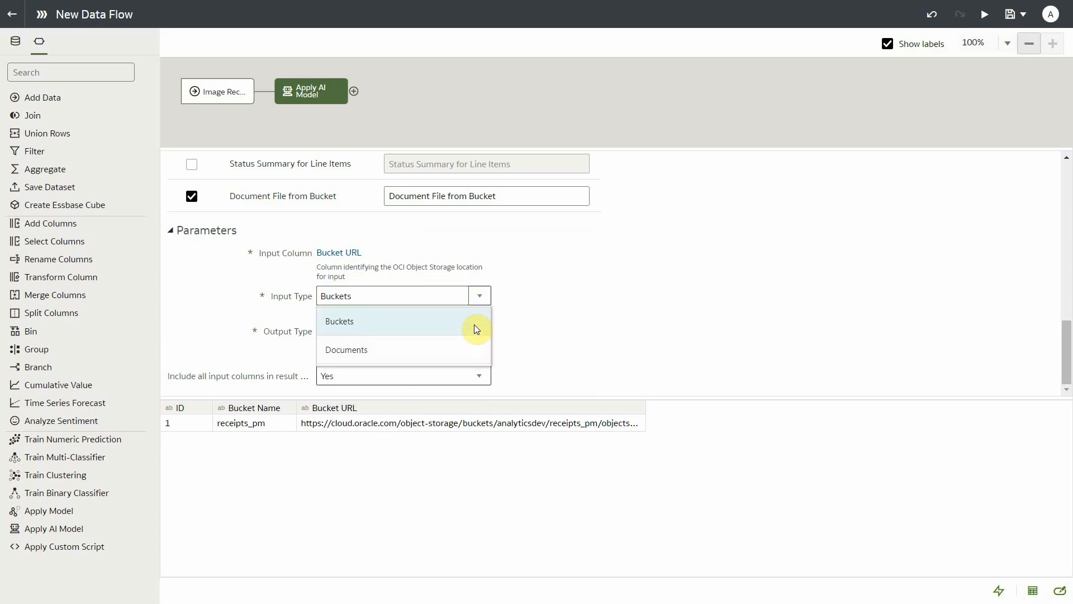
click(339, 321)
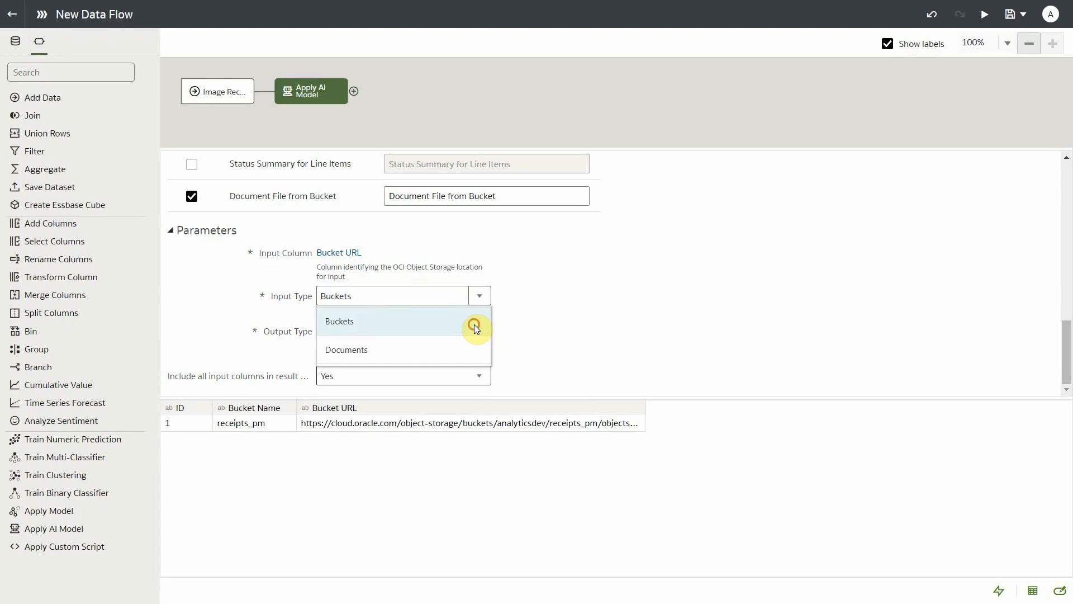
click(339, 320)
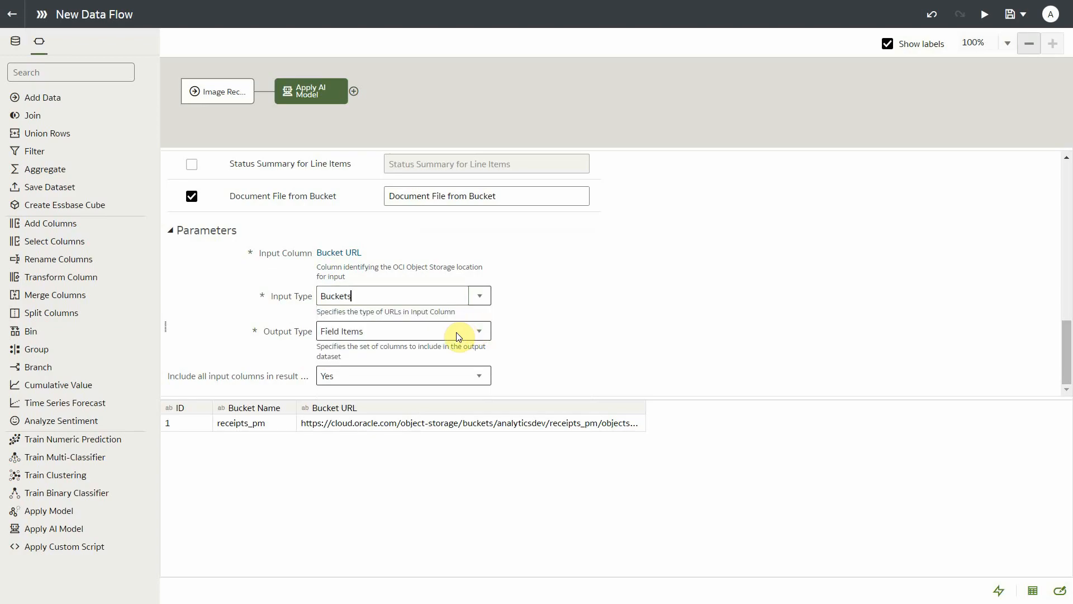
Set the output type to Field Items and bring up the next-step choices.
click(479, 330)
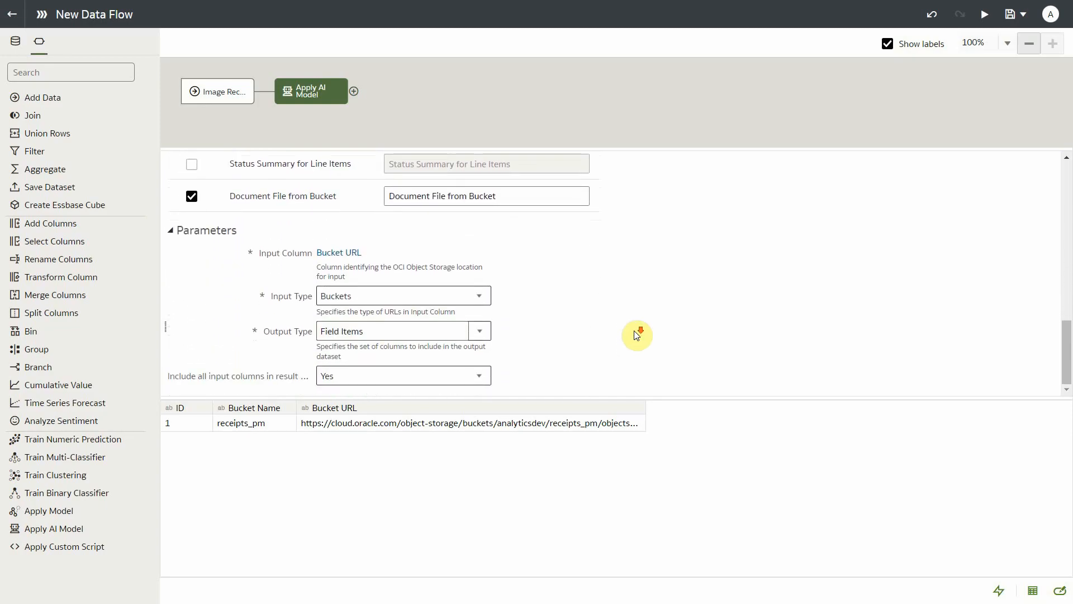
click(393, 331)
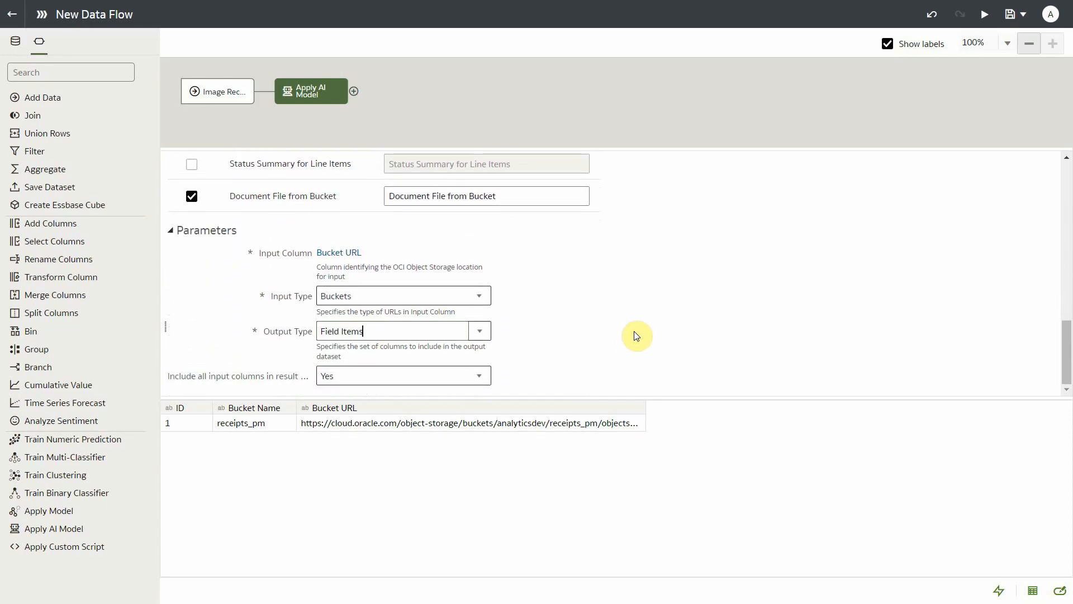
click(479, 331)
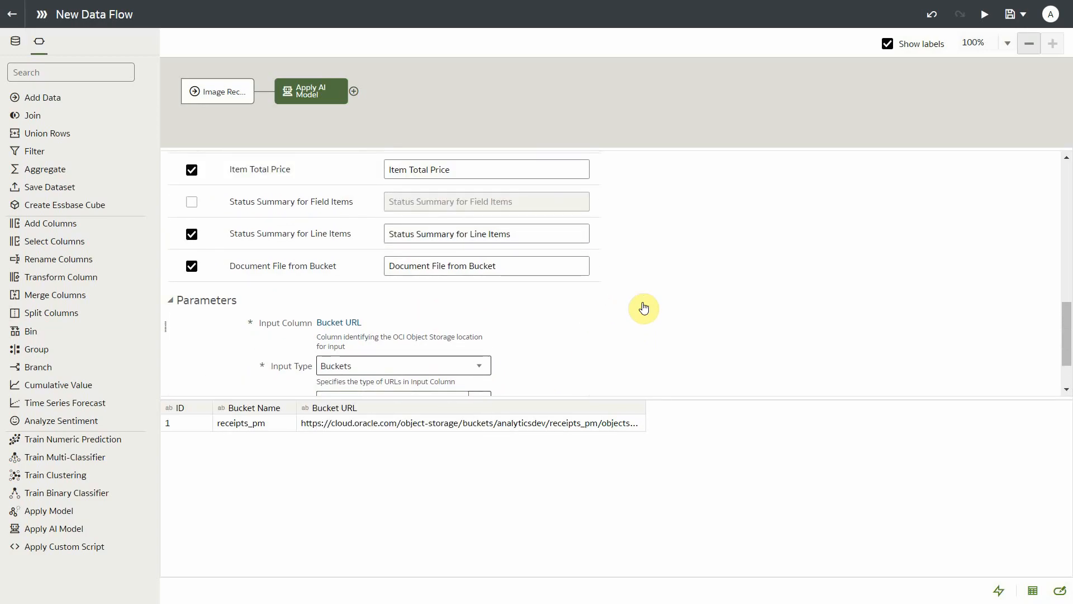
scroll(up, 3)
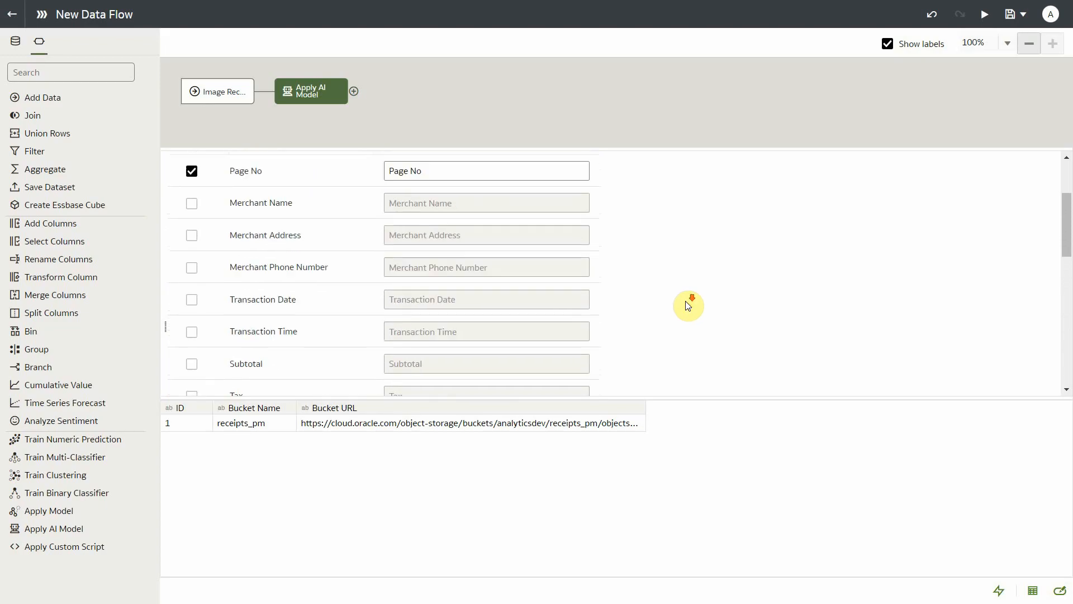
scroll(down, 3)
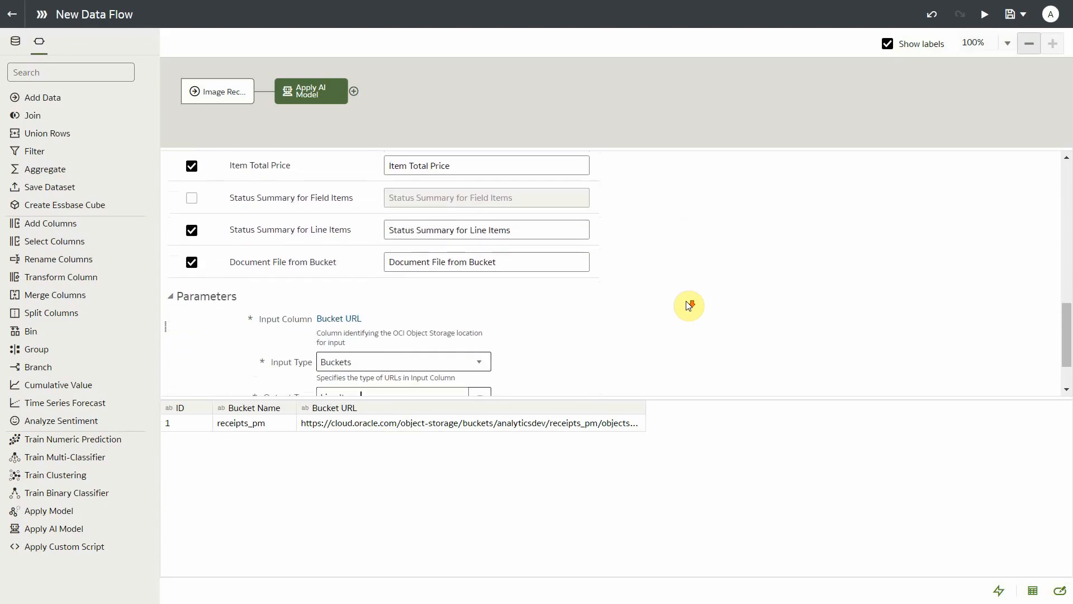
scroll(down, 3)
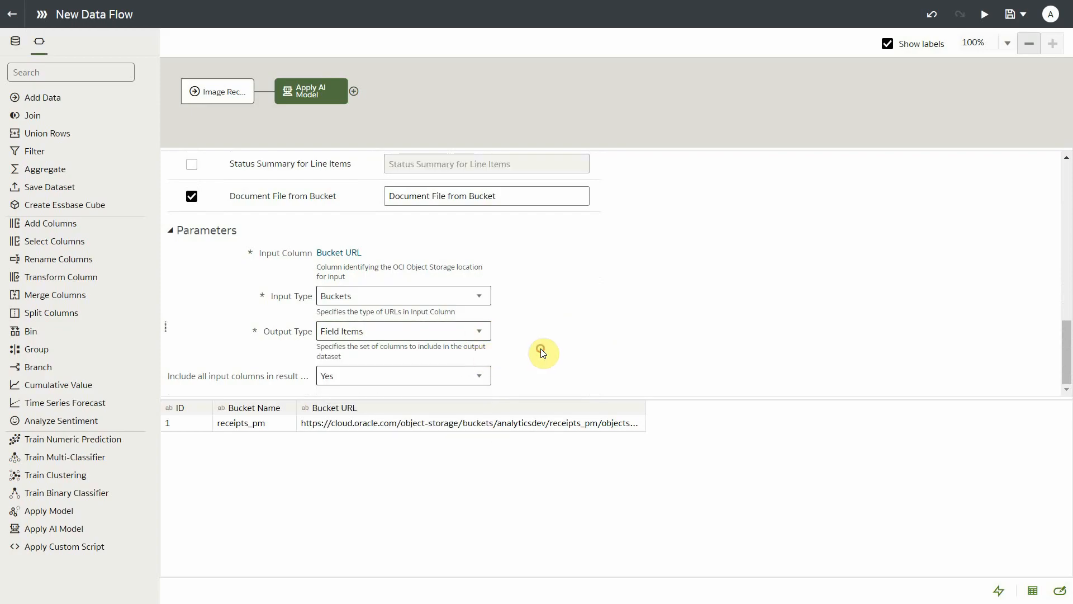
click(354, 91)
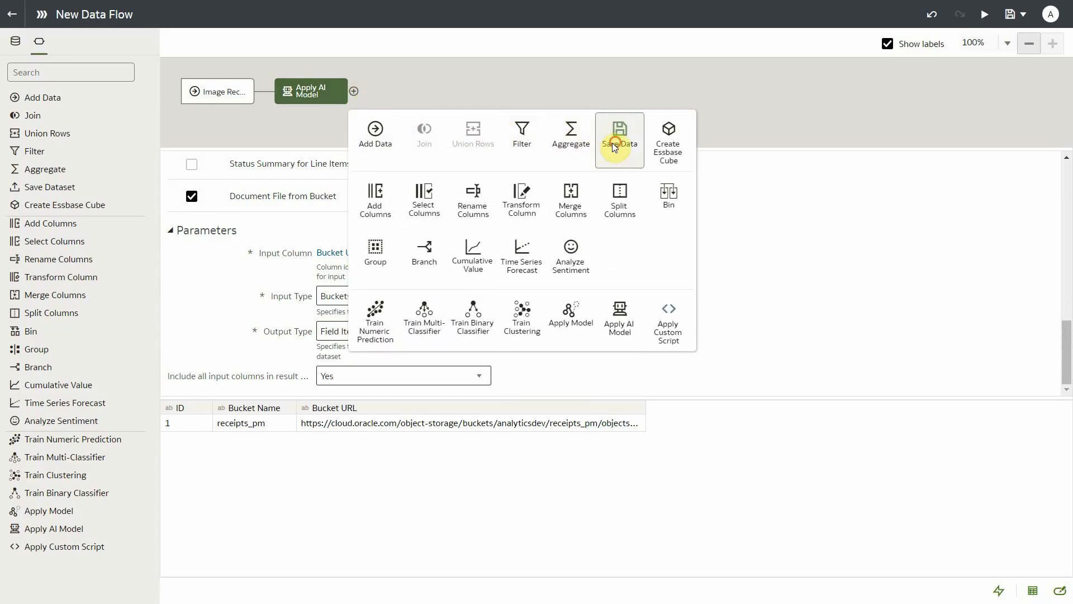
Save the results as the receipts_fields_output dataset and run the data flow.
click(618, 135)
text(receipts_fields_output)
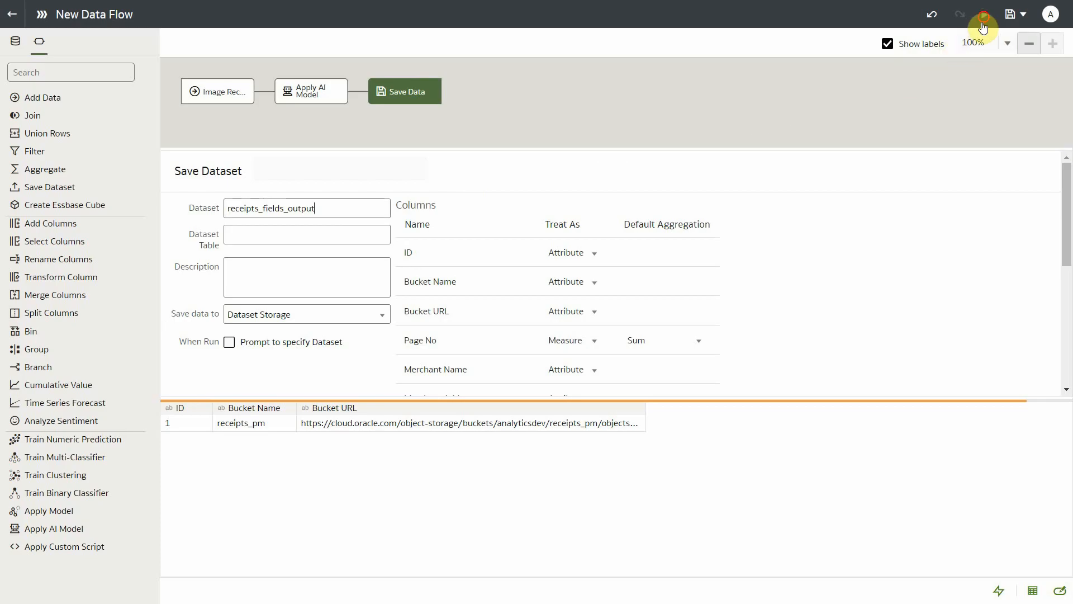
click(1014, 14)
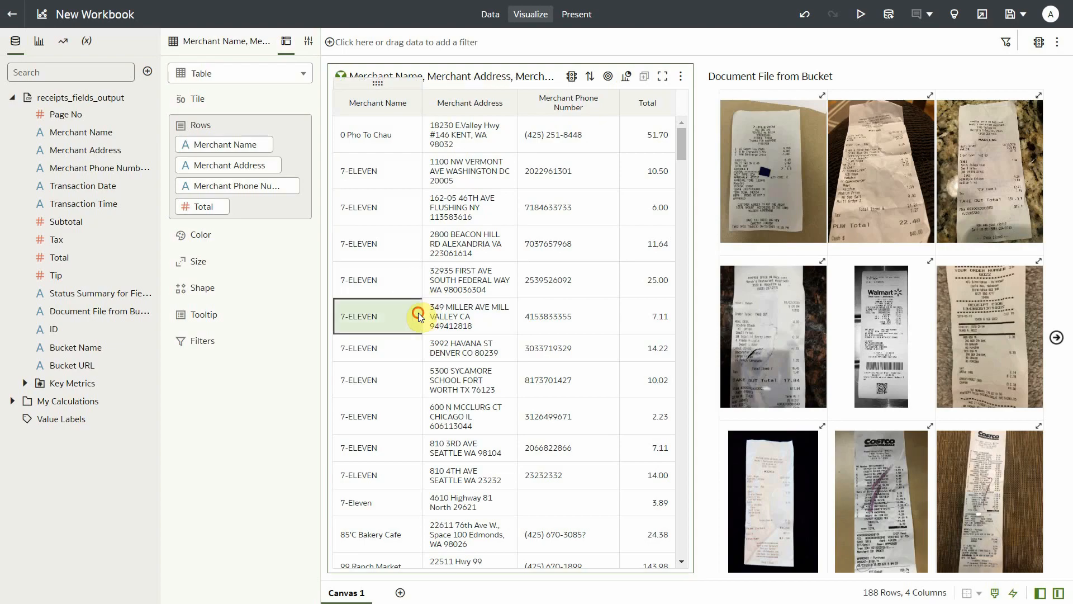
Filter the receipt images to the 7-ELEVEN receipt at 349 MILLER AVE.
click(417, 316)
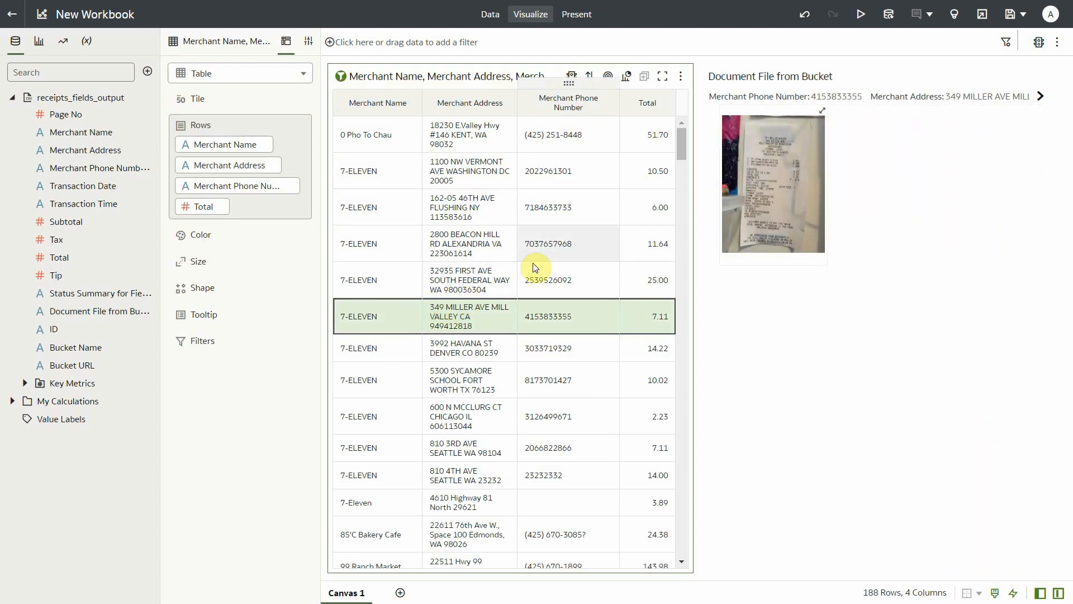